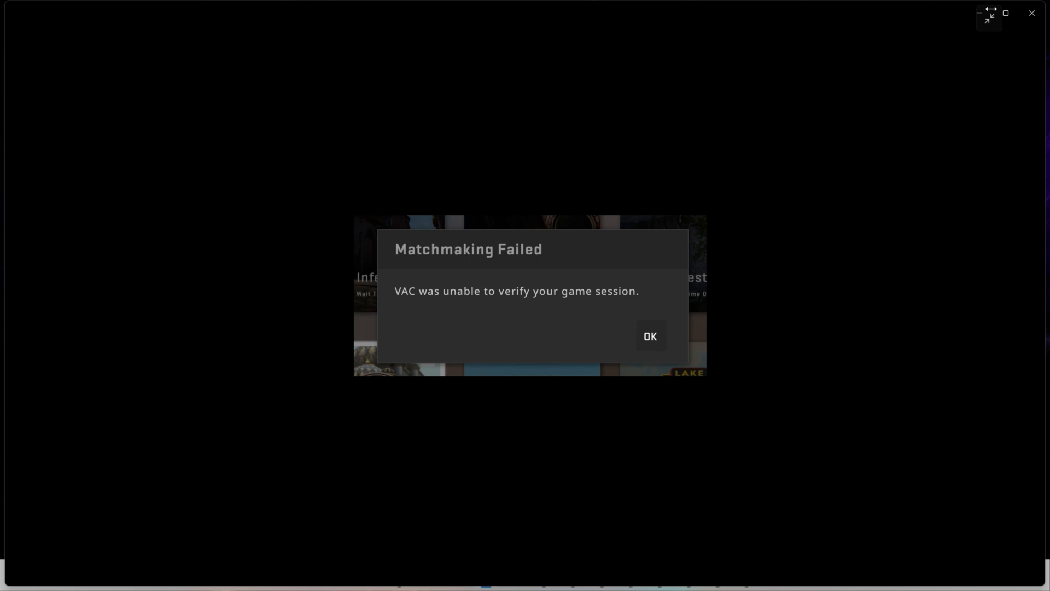
# Dismiss the VAC matchmaking-failed error and quit Counter-Strike 2 back to Steam's Store.
pyautogui.click(647, 336)
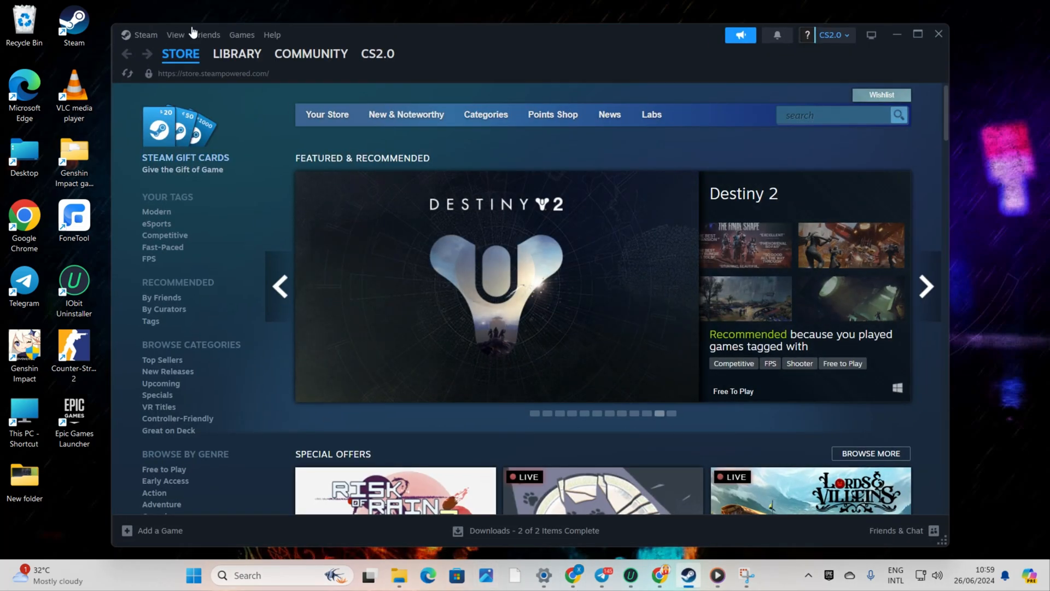
# Confirm Counter-Strike 2's Properties have an empty Launch Options box via the Library.
pyautogui.click(237, 54)
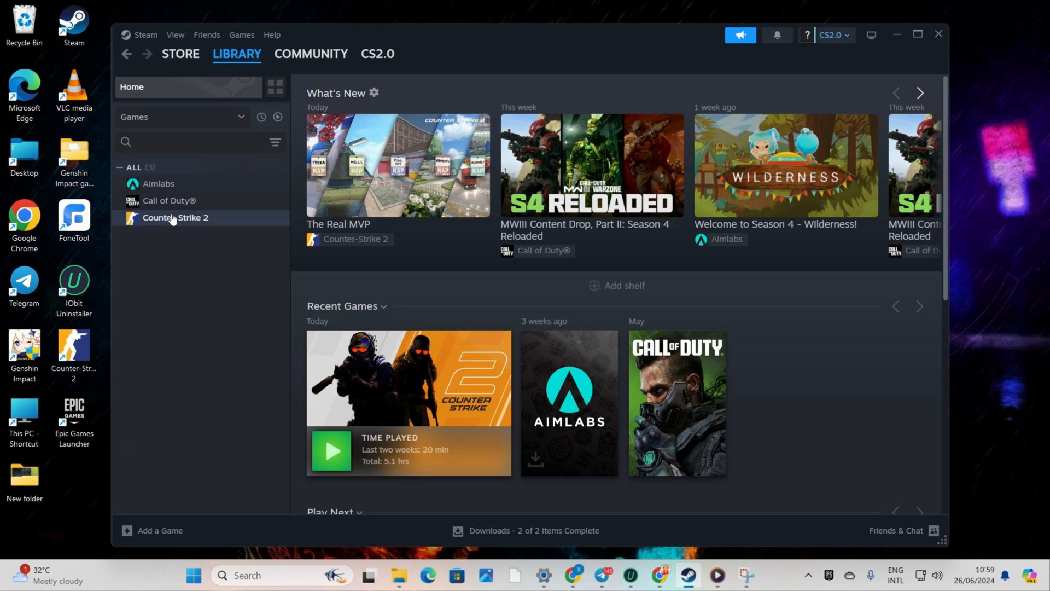
pyautogui.rightClick(175, 217)
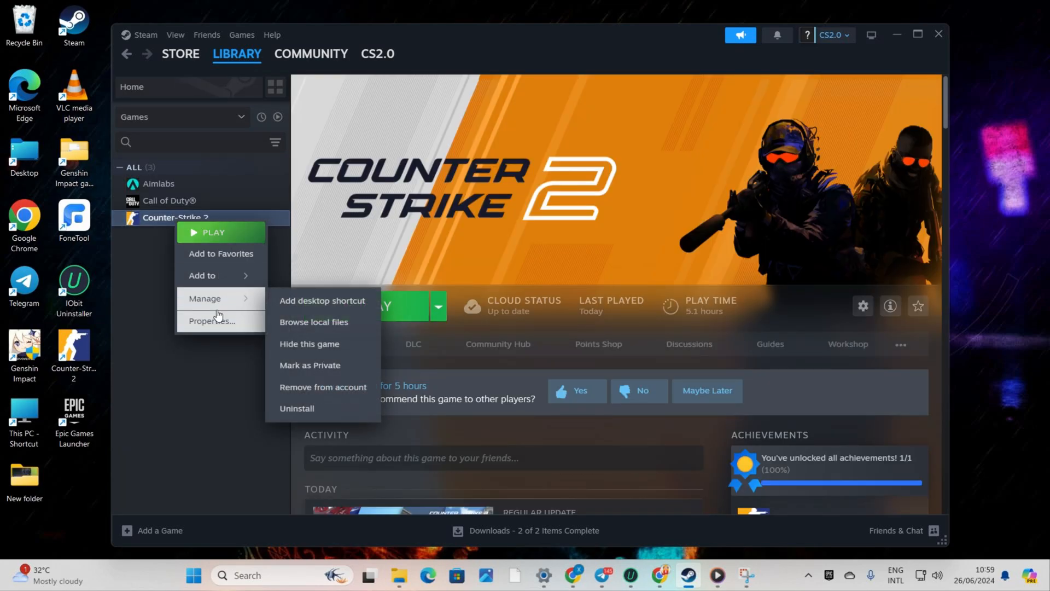
pyautogui.click(214, 320)
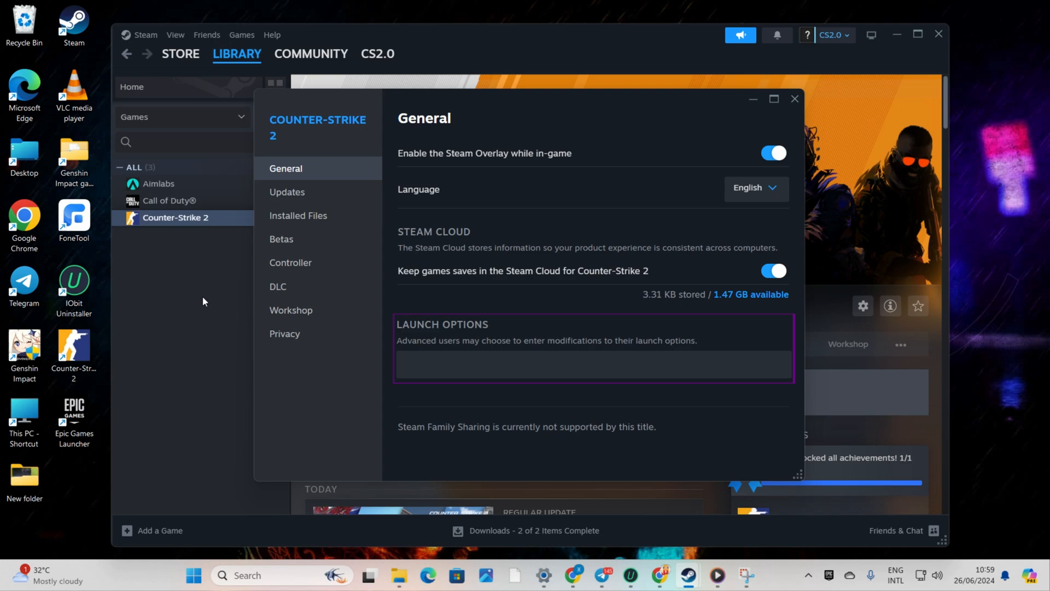
pyautogui.click(593, 365)
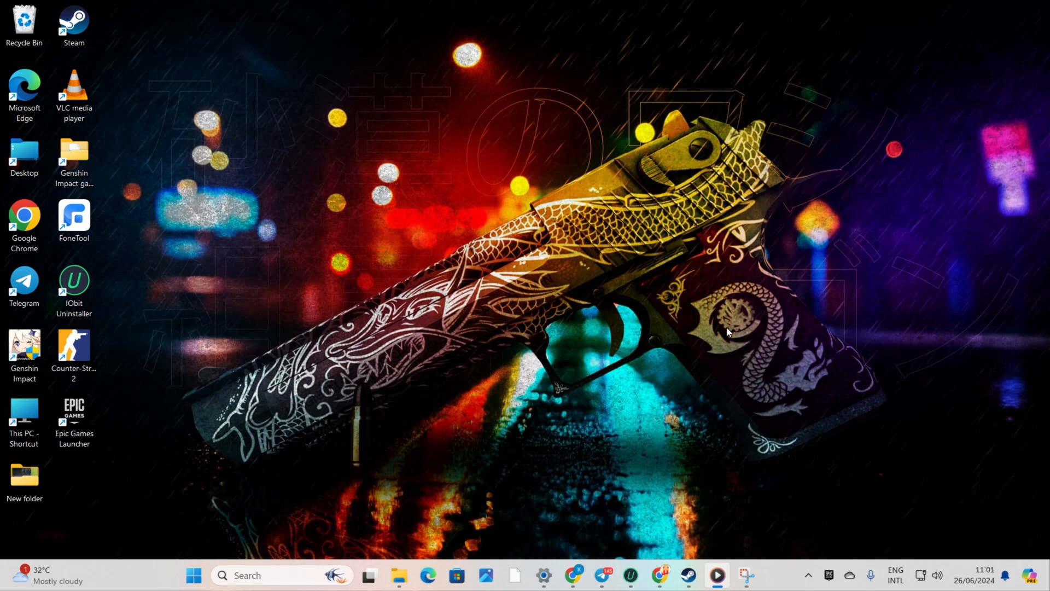
pyautogui.moveTo(715, 341)
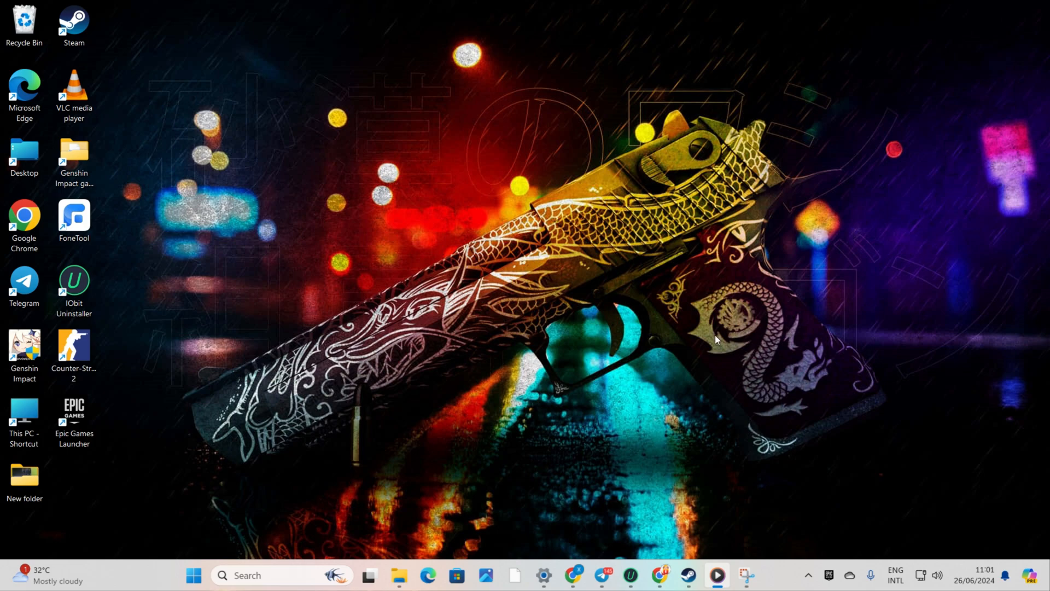
# Launch Task Manager from the taskbar to list running processes.
pyautogui.click(23, 416)
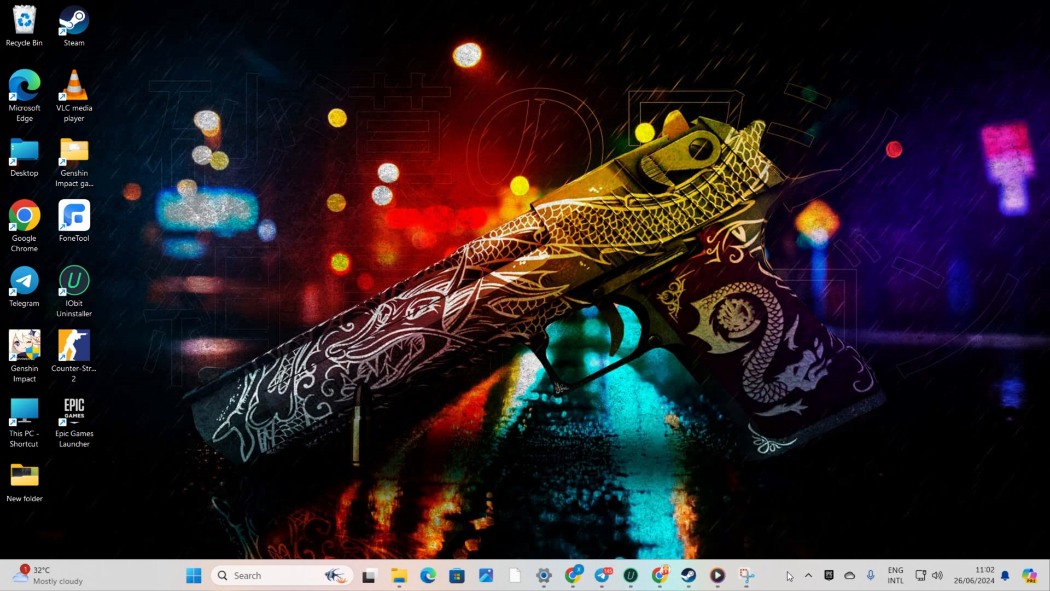
pyautogui.click(745, 574)
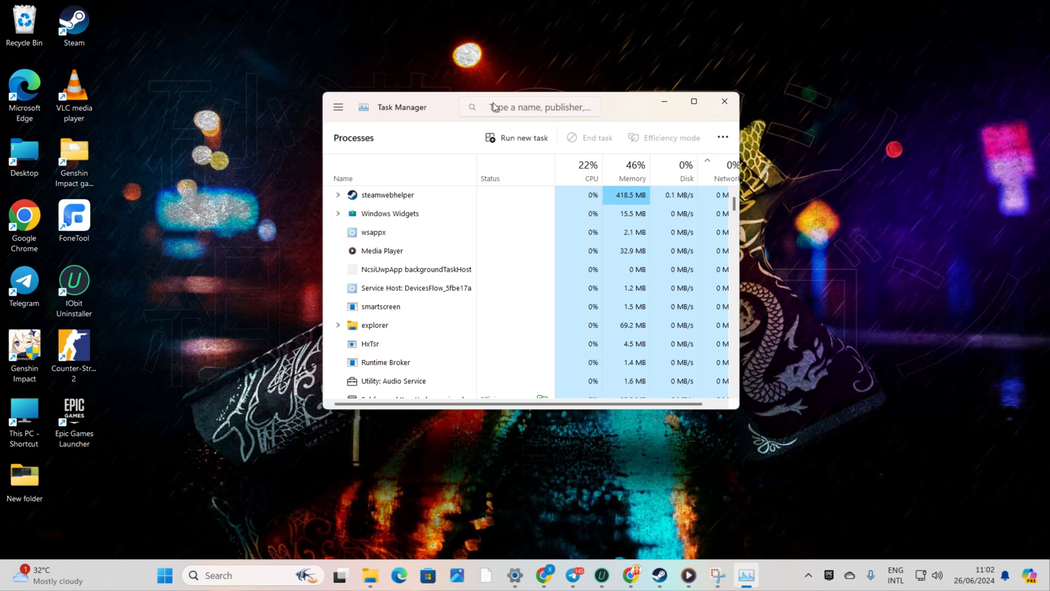
# Filter for 'steam', end the Steam Client WebHelper tasks, and close Task Manager.
pyautogui.write('steam')
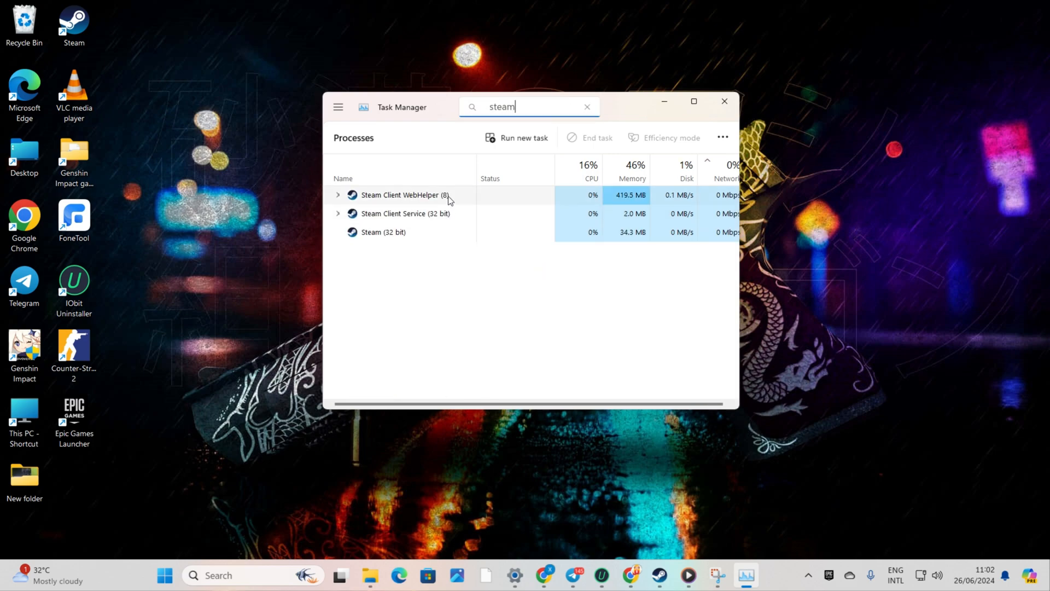
pyautogui.rightClick(401, 194)
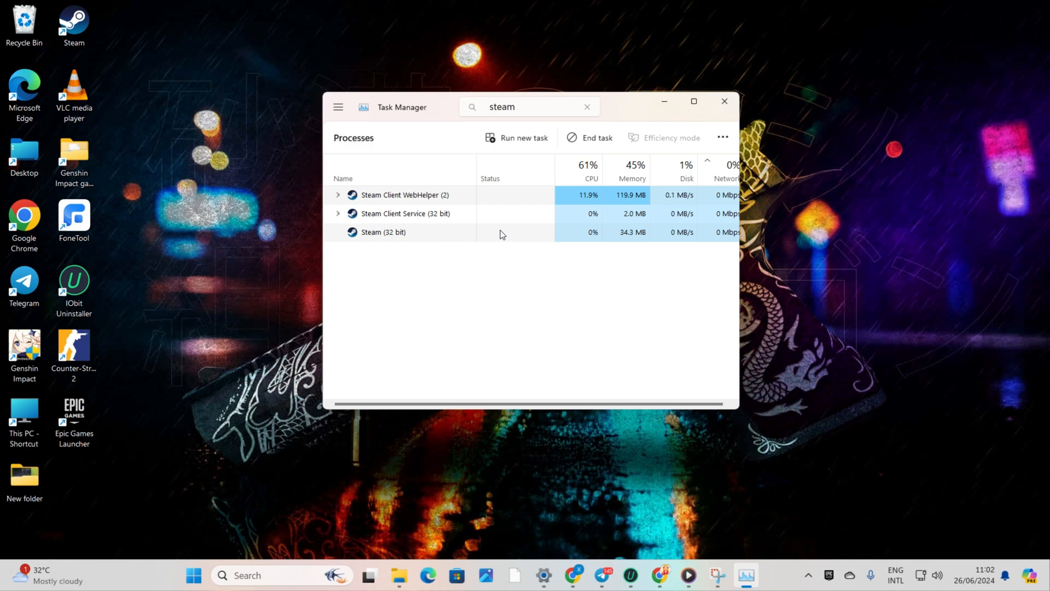
pyautogui.click(338, 195)
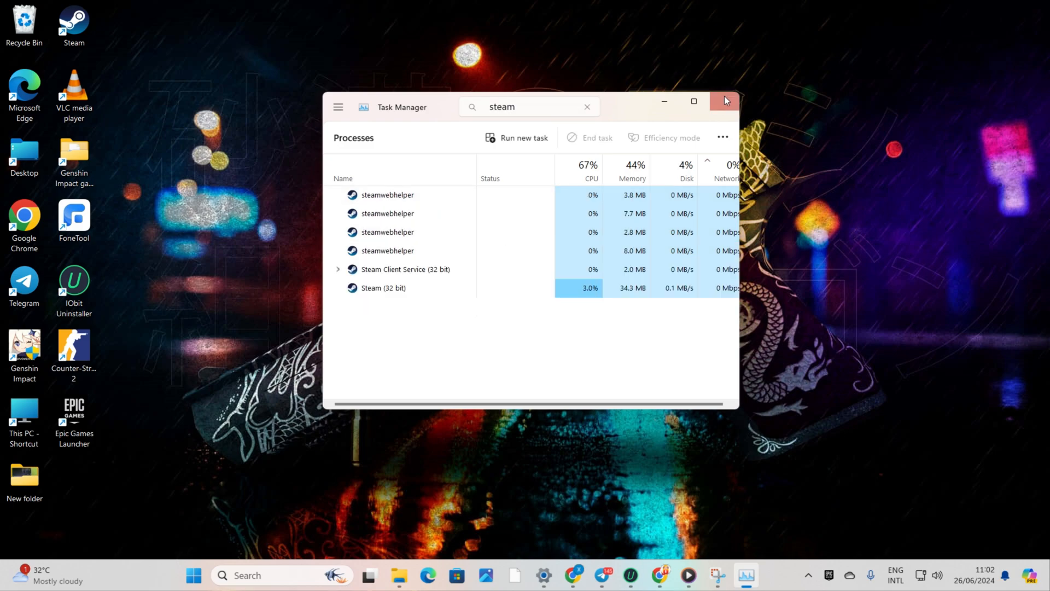
pyautogui.click(724, 101)
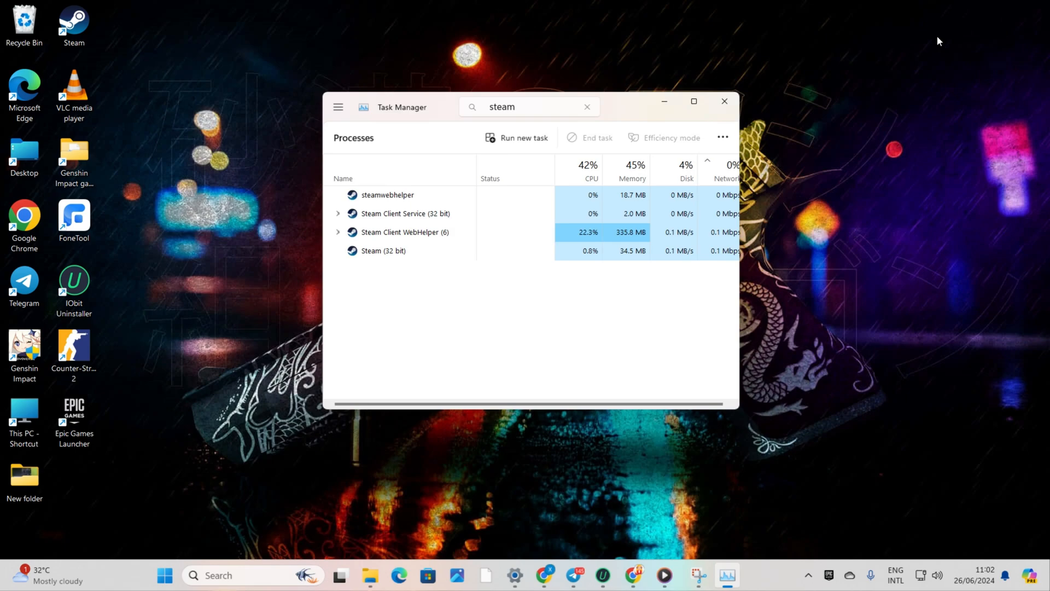
pyautogui.click(724, 100)
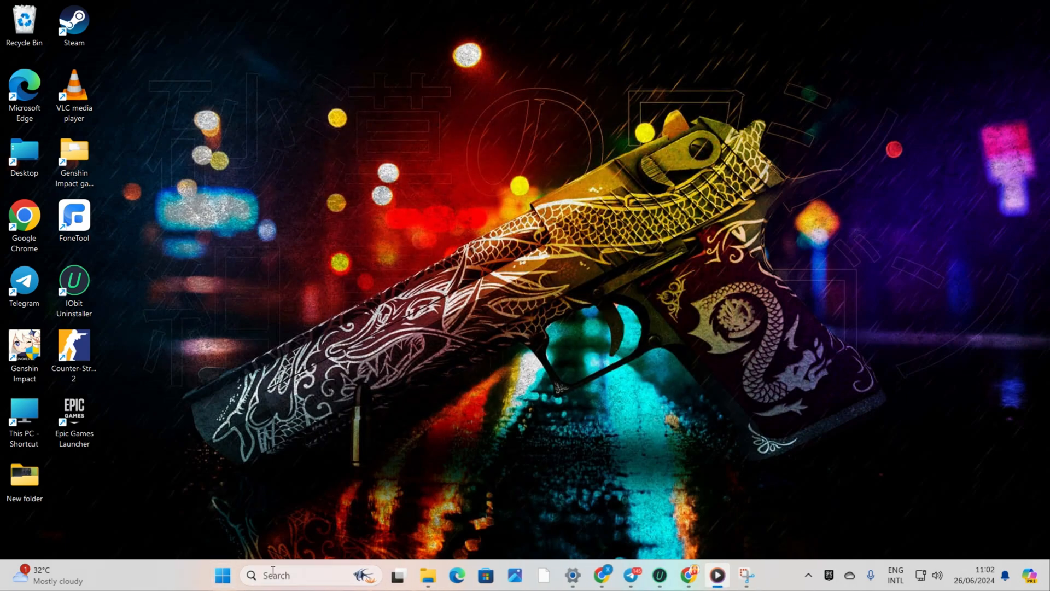
# Use Run with %temp% to reach the Temp folder and start deleting all 471 items.
pyautogui.write('run')
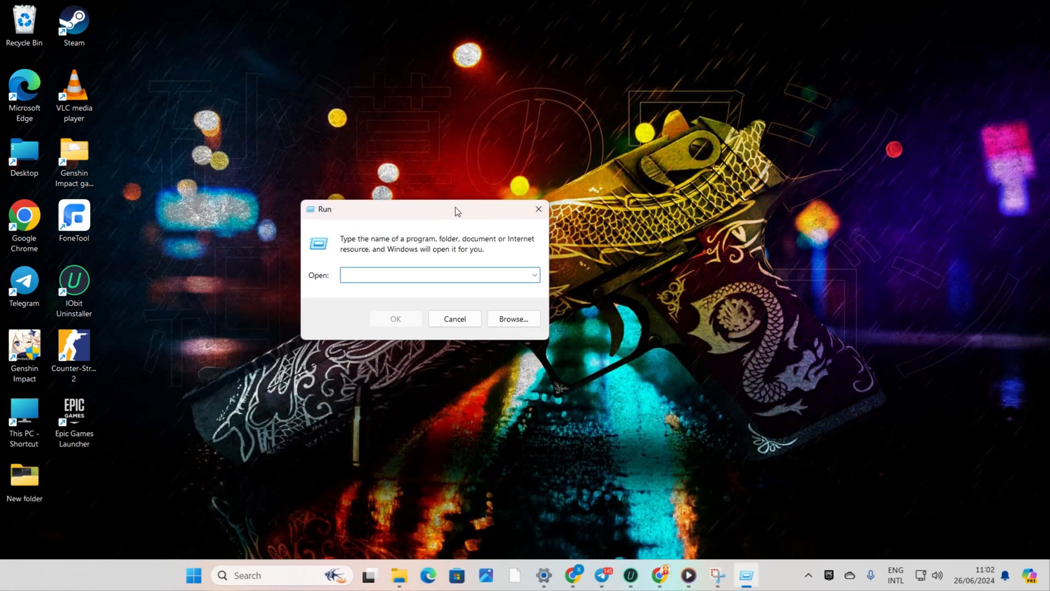
pyautogui.write('%te')
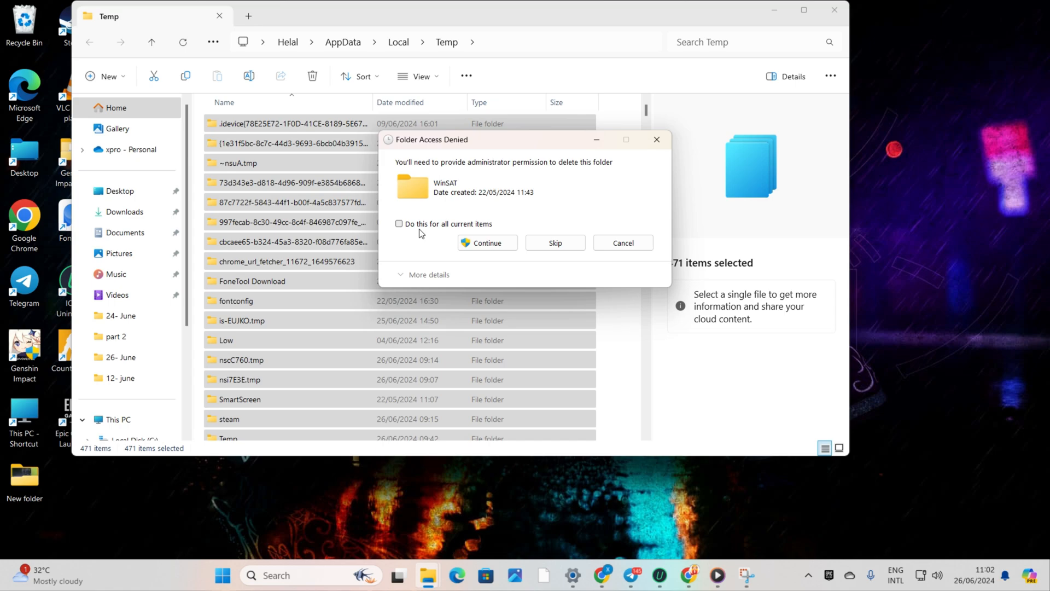
# Skip admin-protected and Chrome-locked items for all, leaving 29, and close the Temp folder.
pyautogui.click(399, 223)
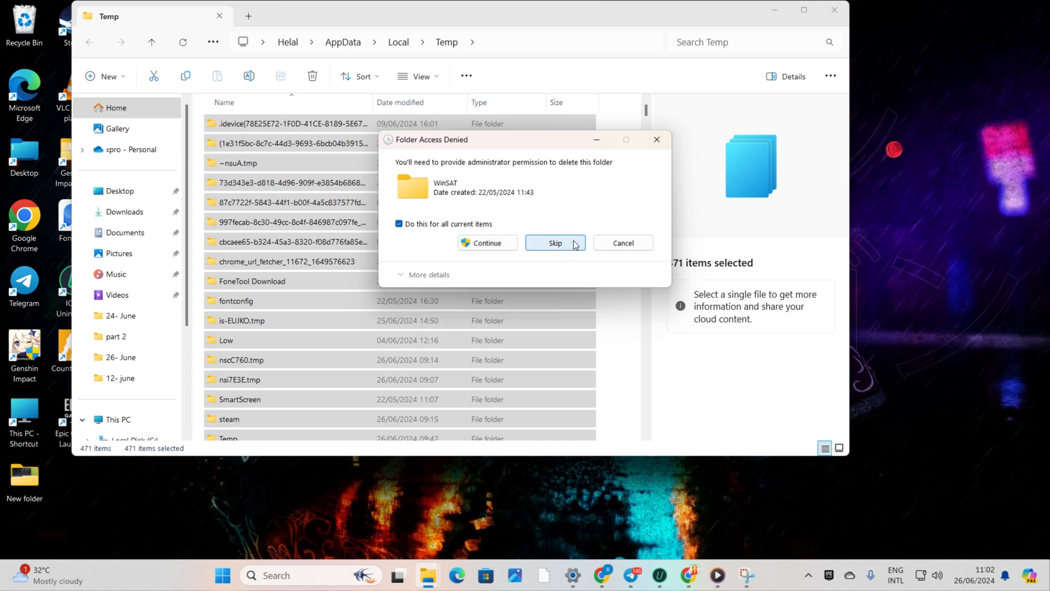
pyautogui.click(555, 242)
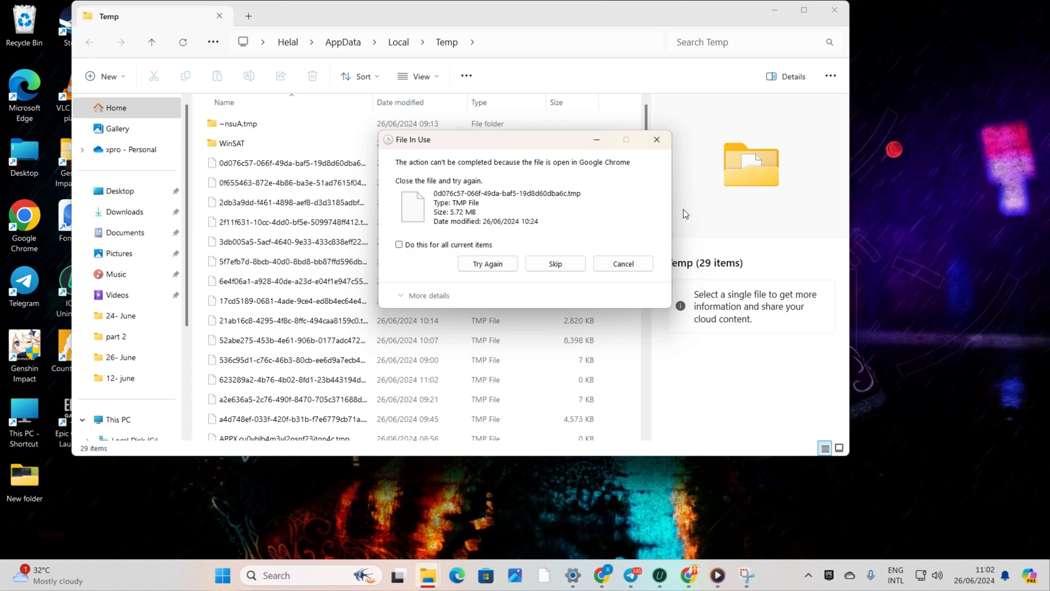
pyautogui.click(555, 264)
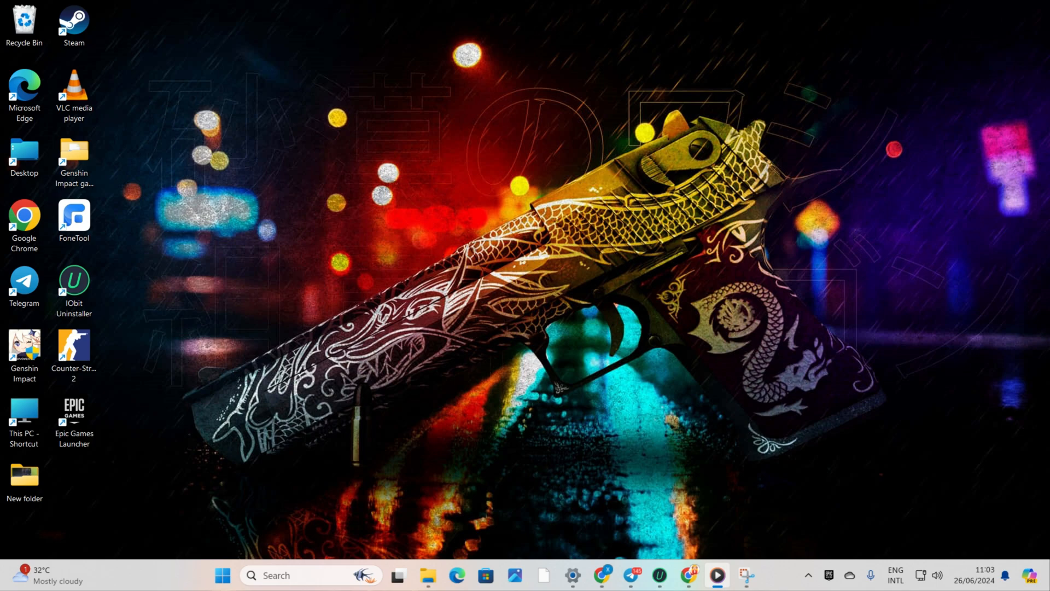
pyautogui.moveTo(525, 448)
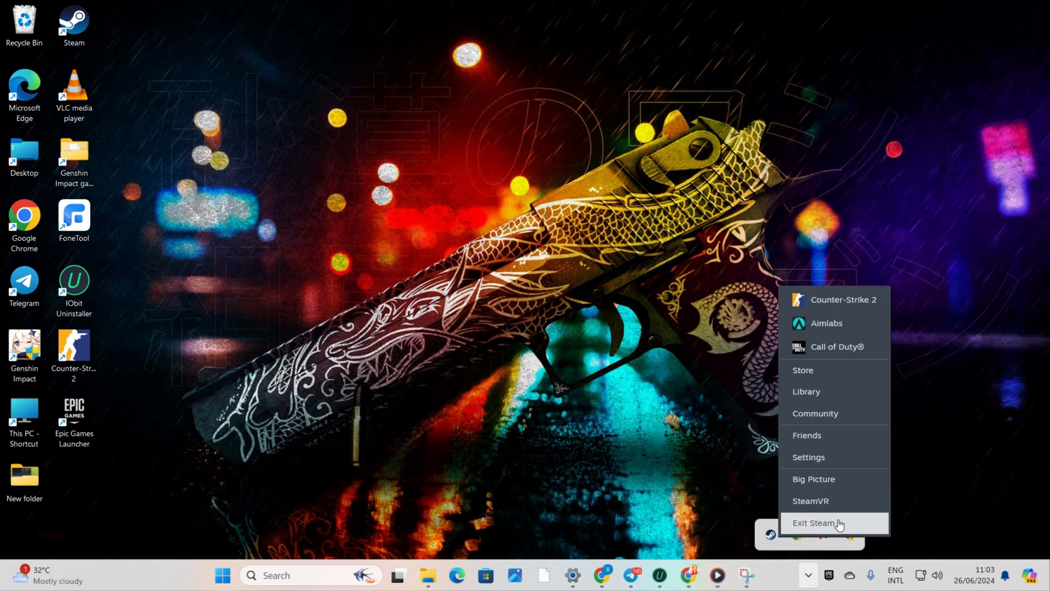
# Exit Steam completely from its system tray icon.
pyautogui.click(814, 523)
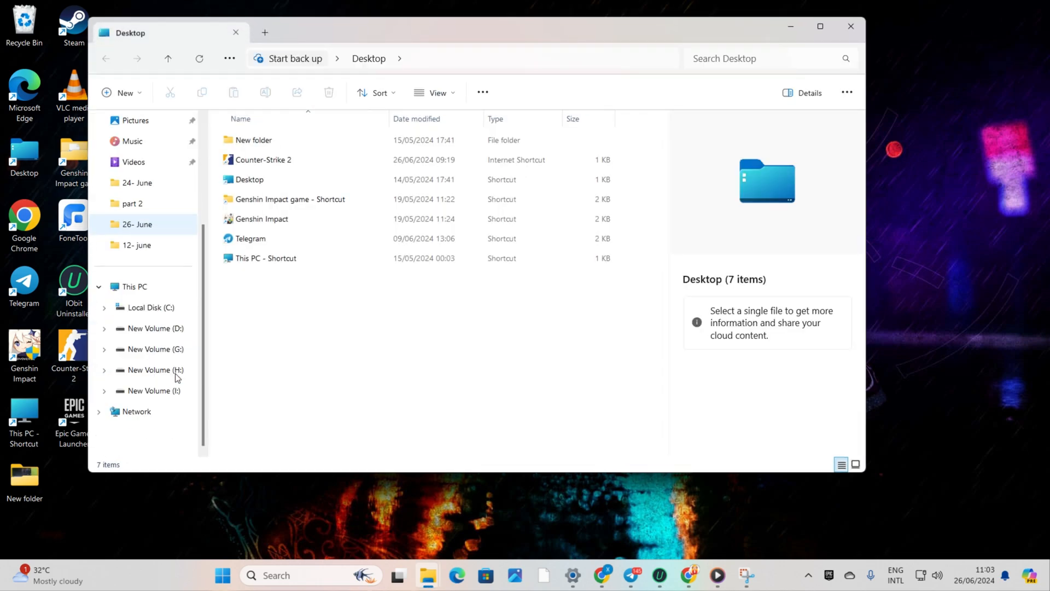
# Browse C:\Program Files (x86)\Steam\userdata to the account folder, then close File Explorer.
pyautogui.click(148, 307)
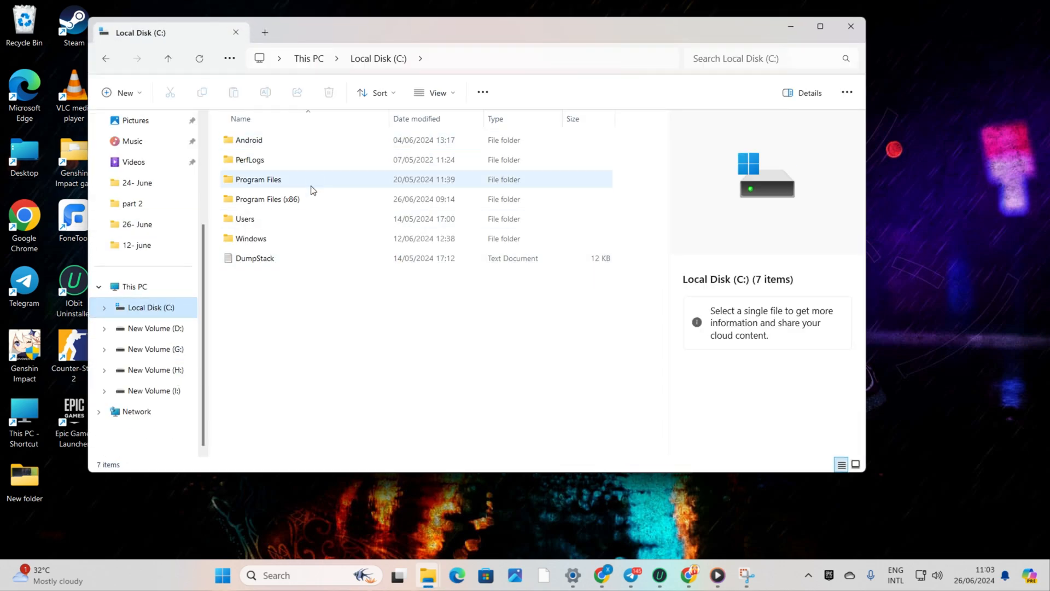
pyautogui.doubleClick(267, 199)
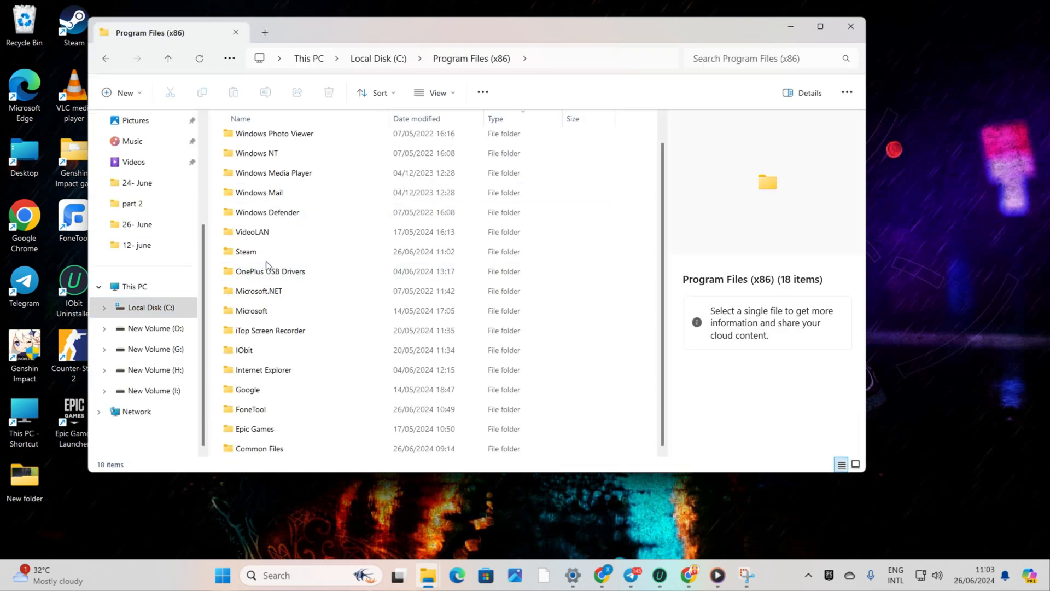
pyautogui.doubleClick(245, 252)
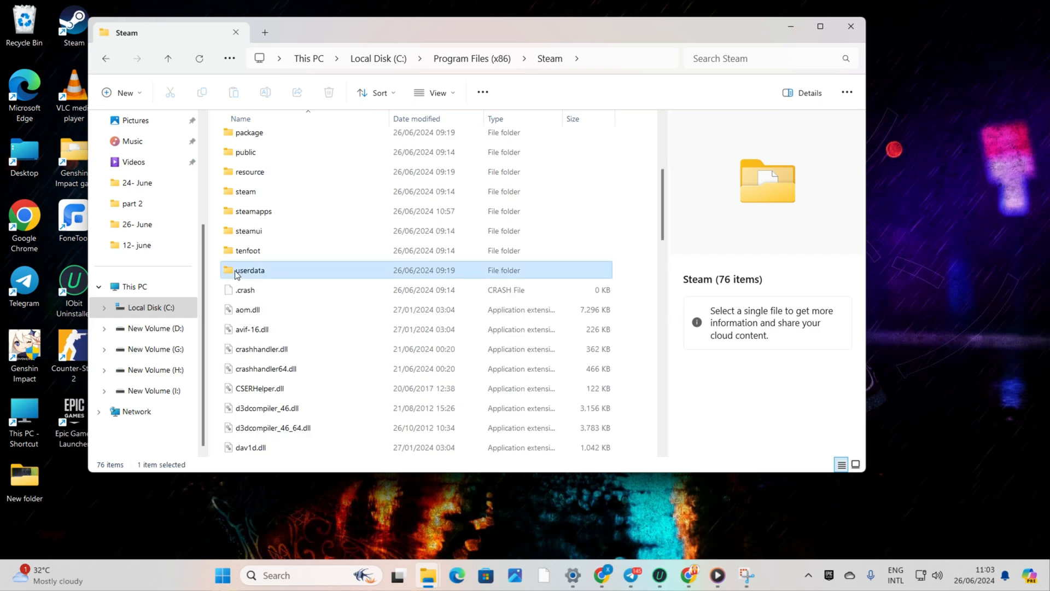
pyautogui.doubleClick(249, 270)
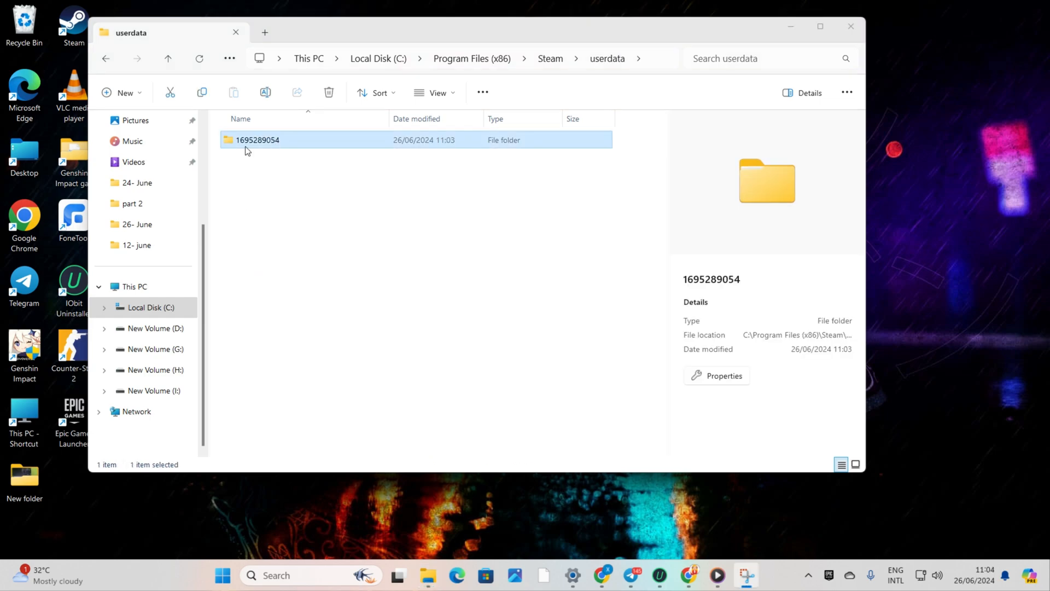
pyautogui.rightClick(312, 156)
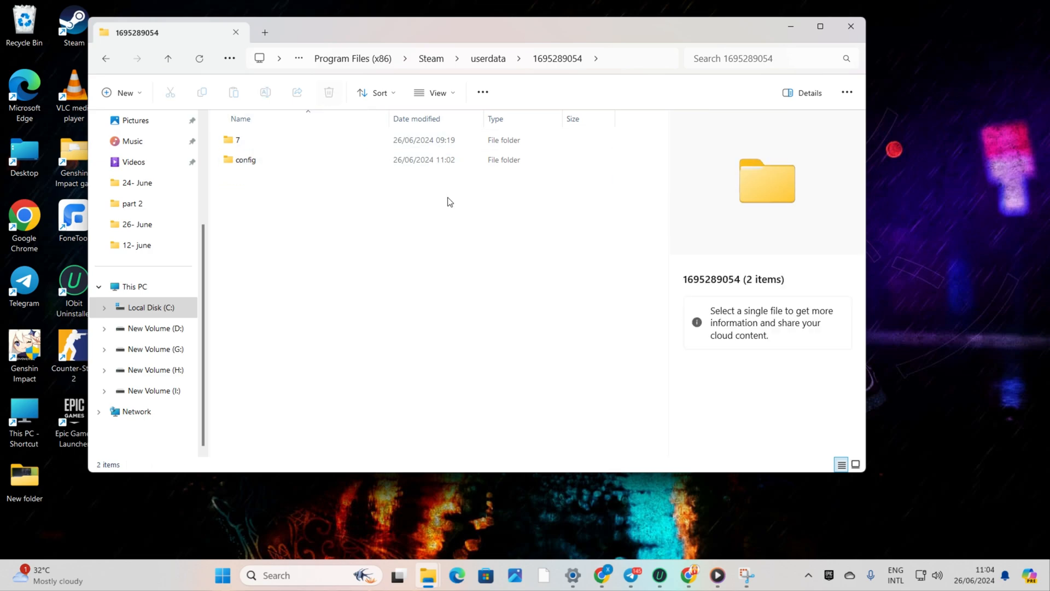
pyautogui.click(850, 26)
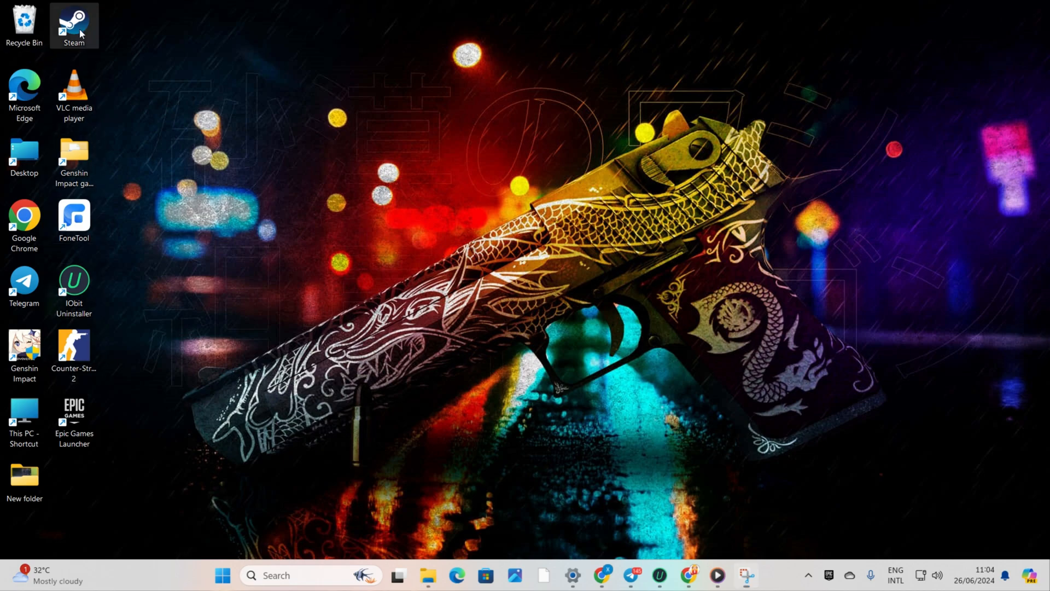
# Restart Steam and run Verify integrity of game files on Counter-Strike 2's Installed Files.
pyautogui.doubleClick(73, 21)
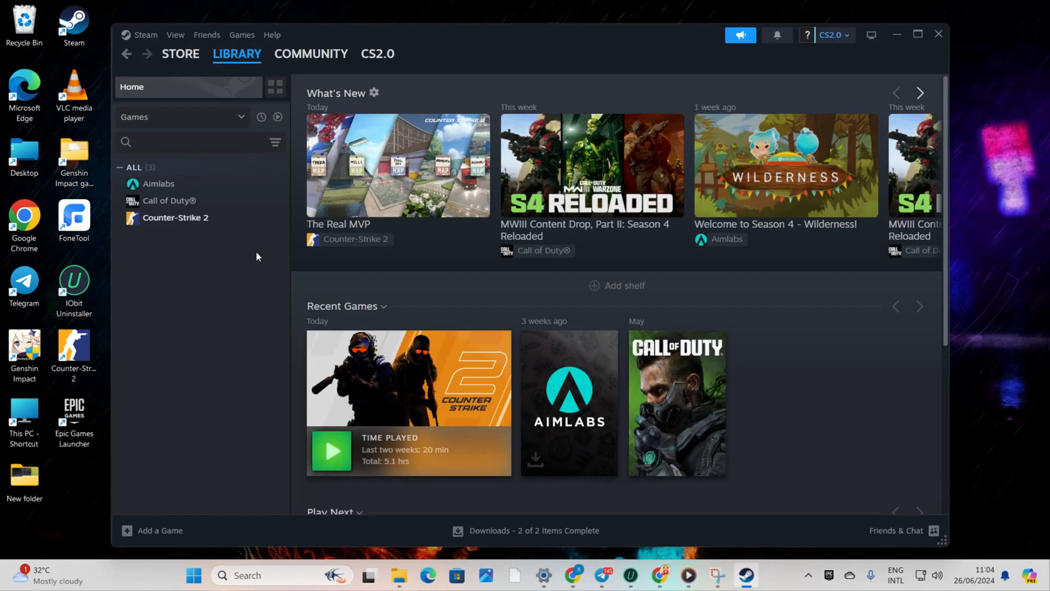
pyautogui.rightClick(175, 216)
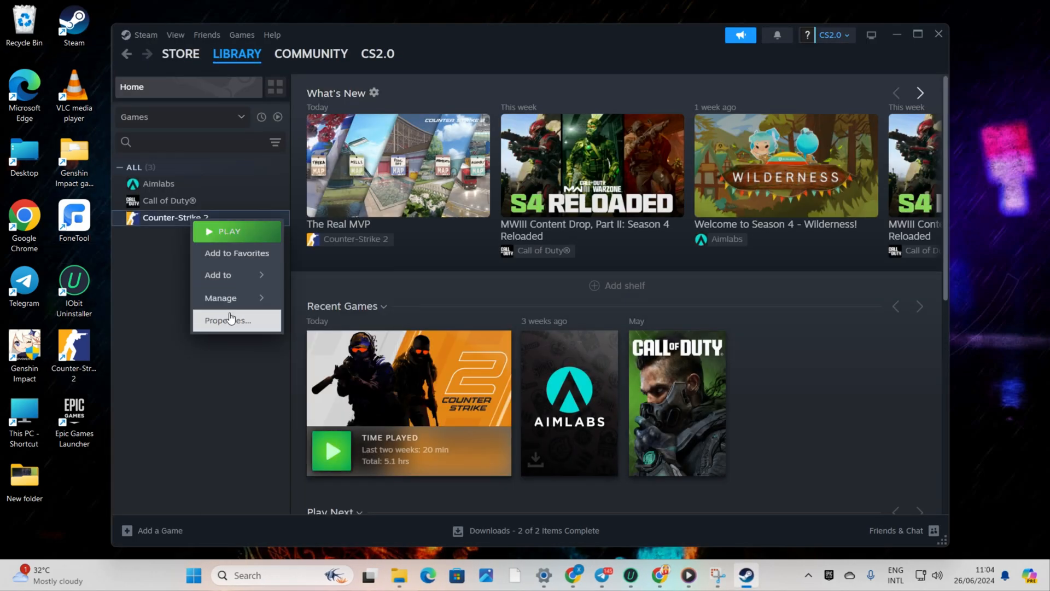
pyautogui.click(228, 319)
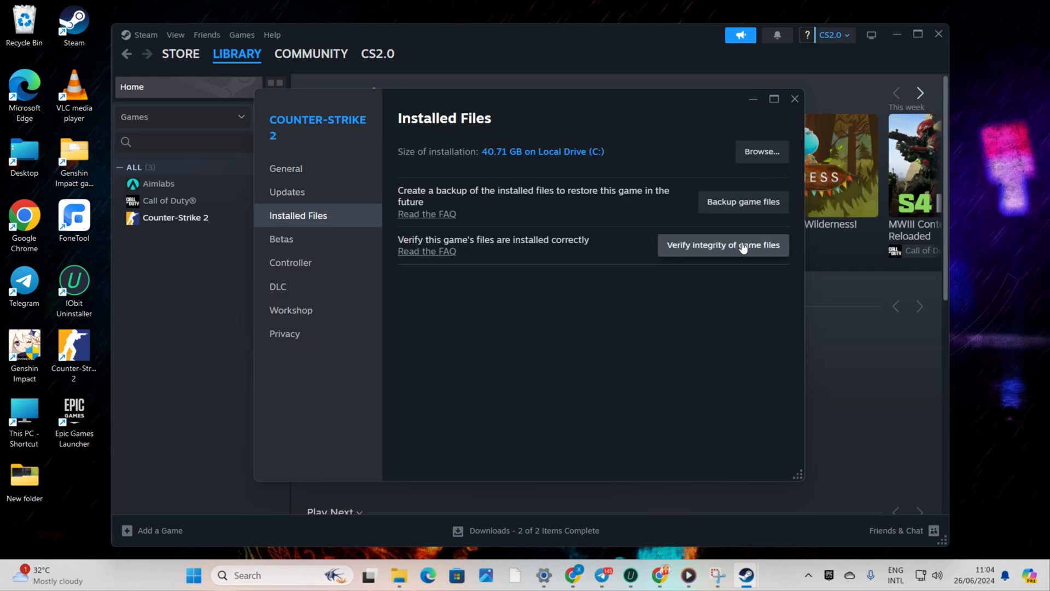
pyautogui.click(723, 244)
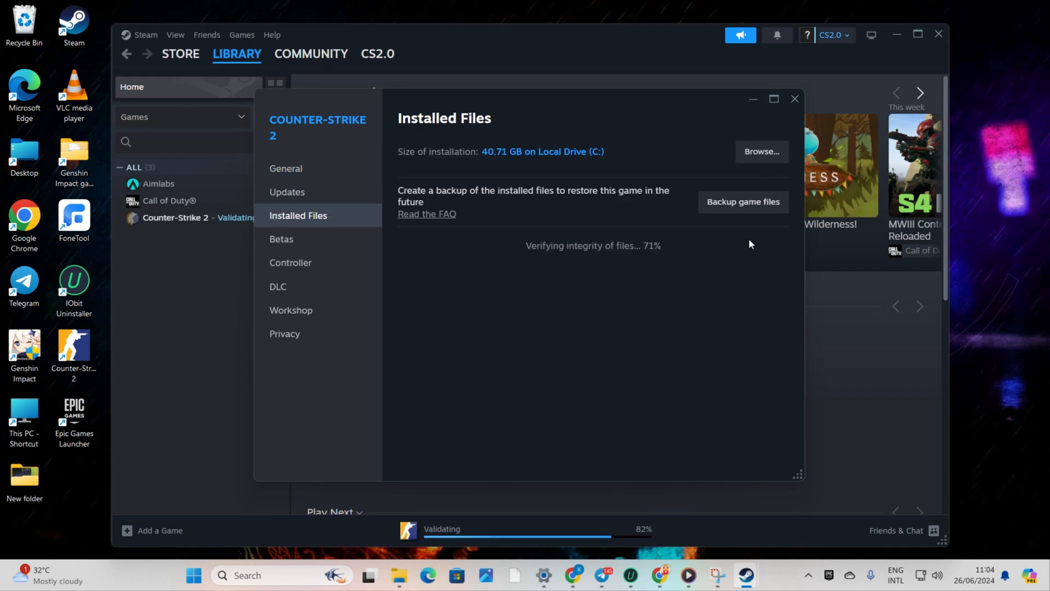